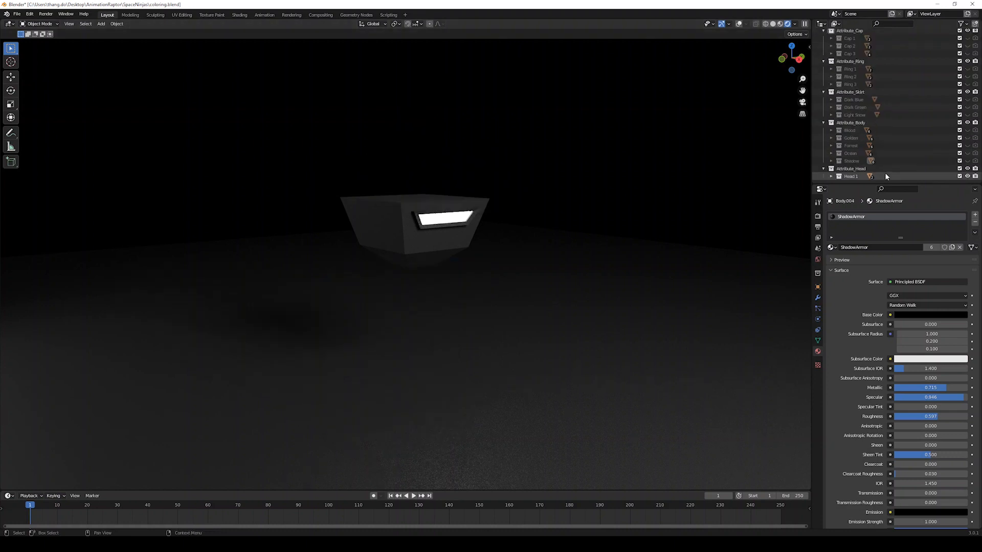
Step: Insert a keyframe for all bones' rest pose at frame 1
left_click(974, 76)
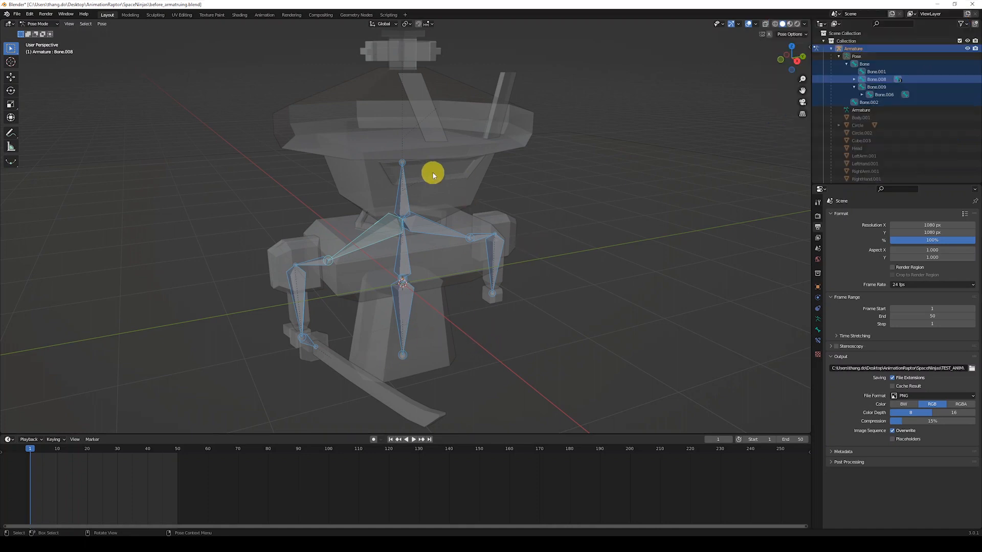
mouse_move(393, 139)
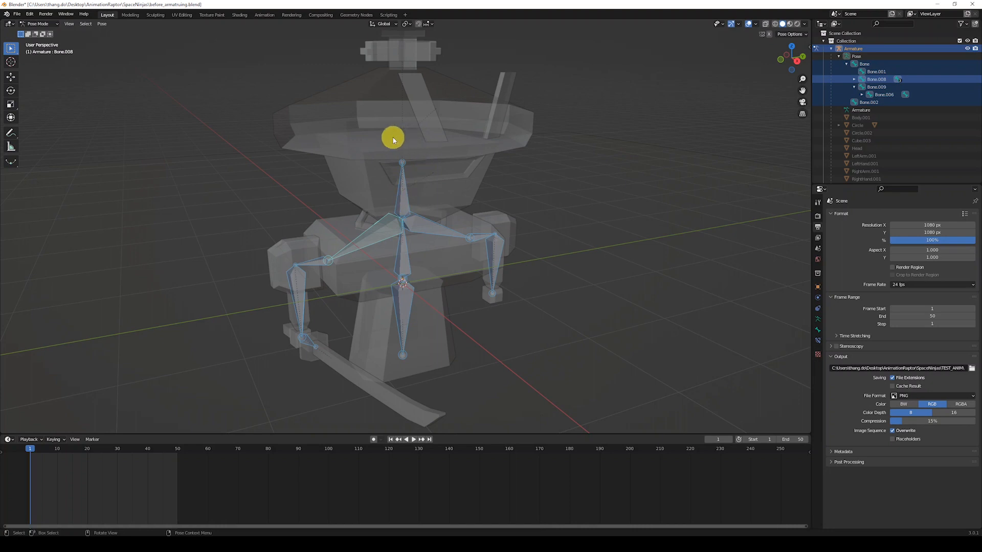
mouse_move(313, 377)
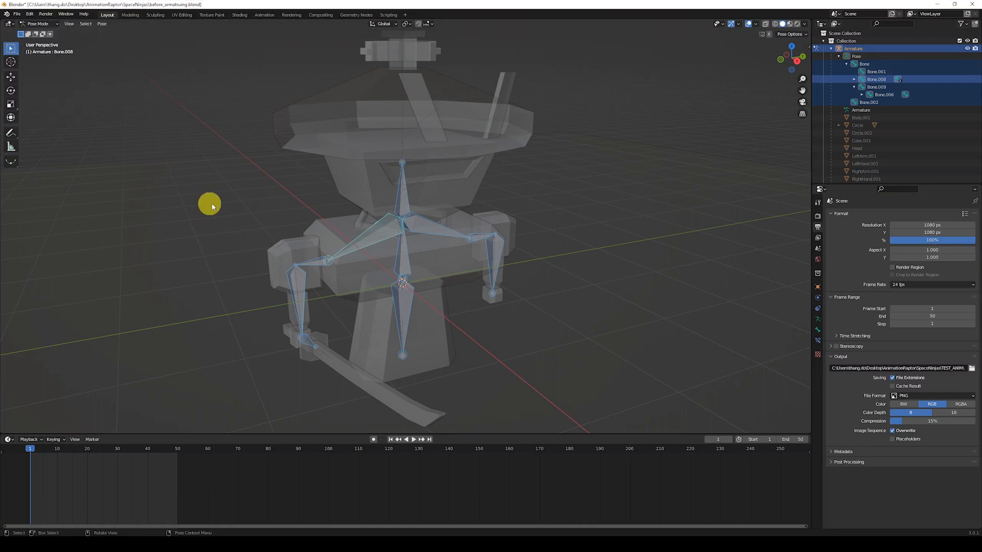
key("i")
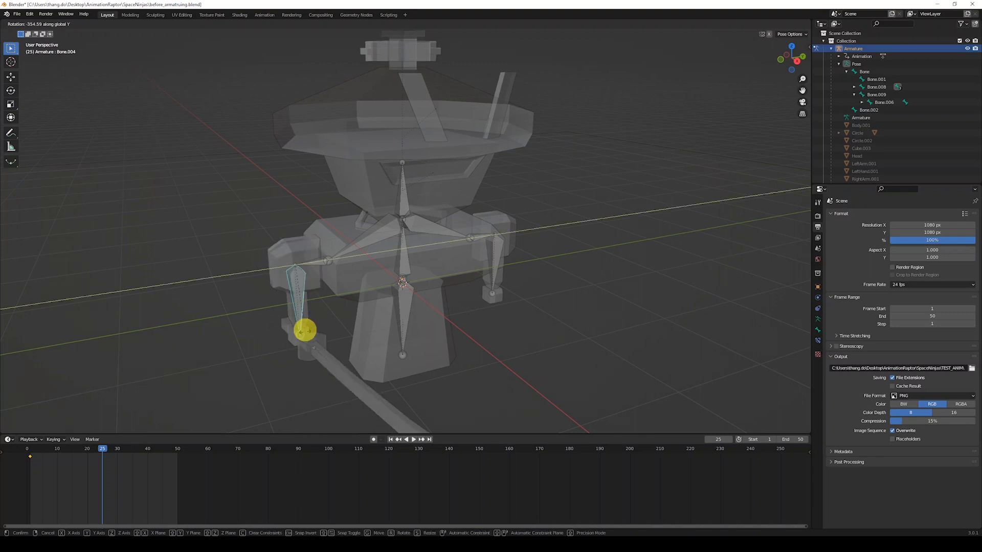
mouse_move(304, 316)
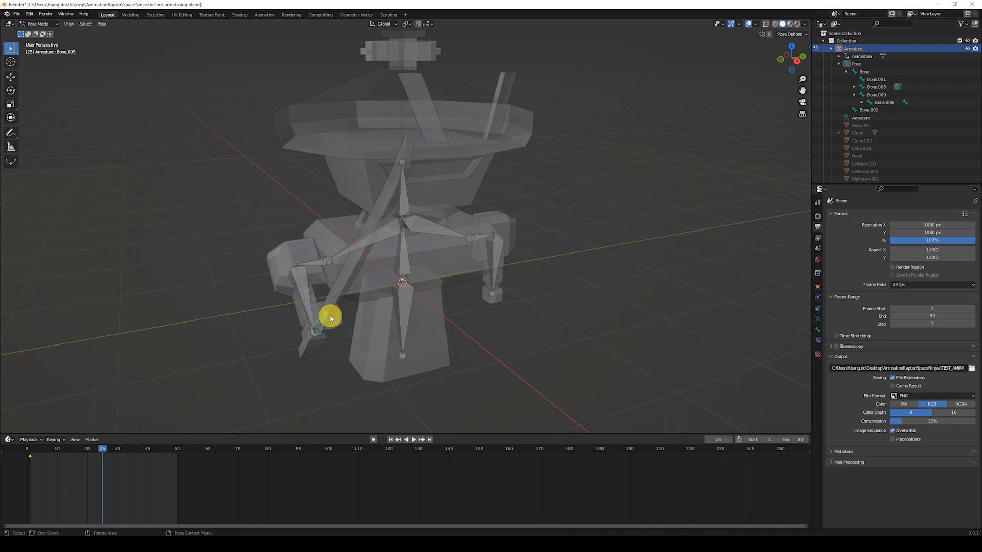
Step: Rotate the arm and blade bones into a diagonal swing, checking from top view
key("r")
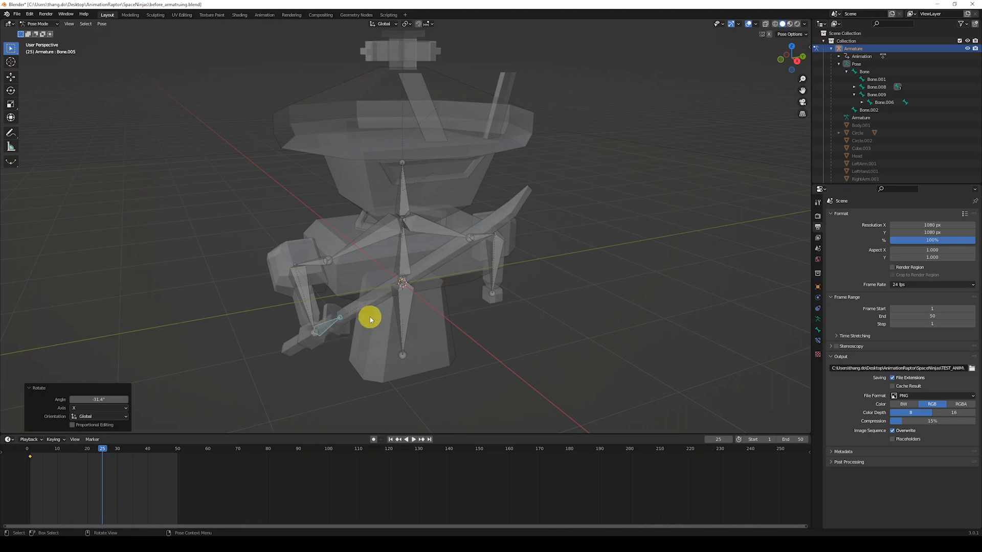
key("7")
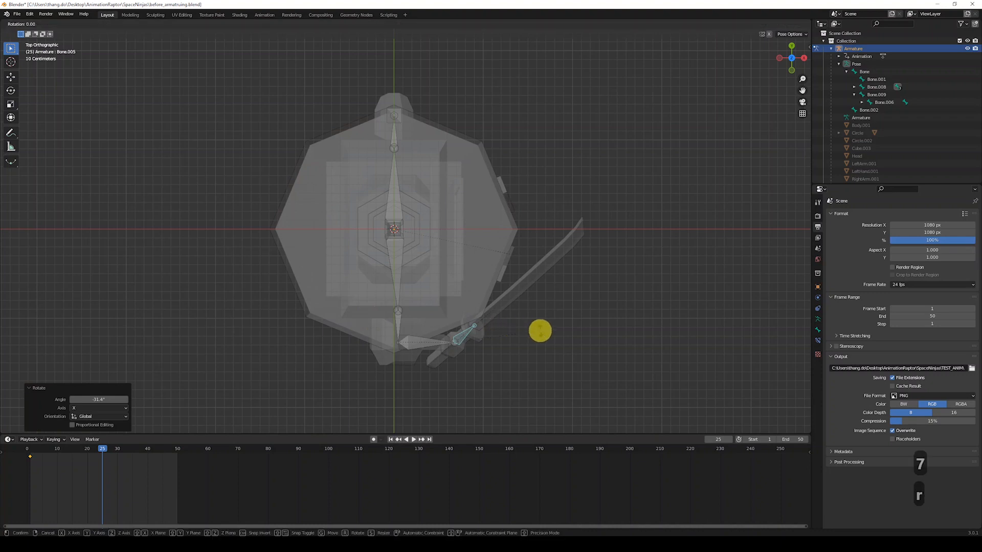
mouse_move(543, 313)
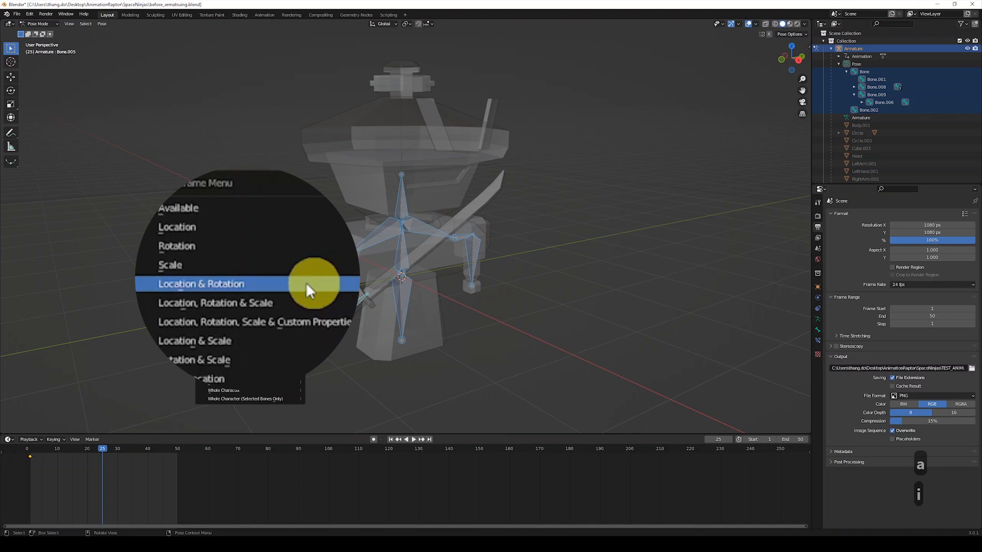
Step: Key Location & Rotation for all bones at frame 25 and select that keyframe in the timeline
left_click(201, 284)
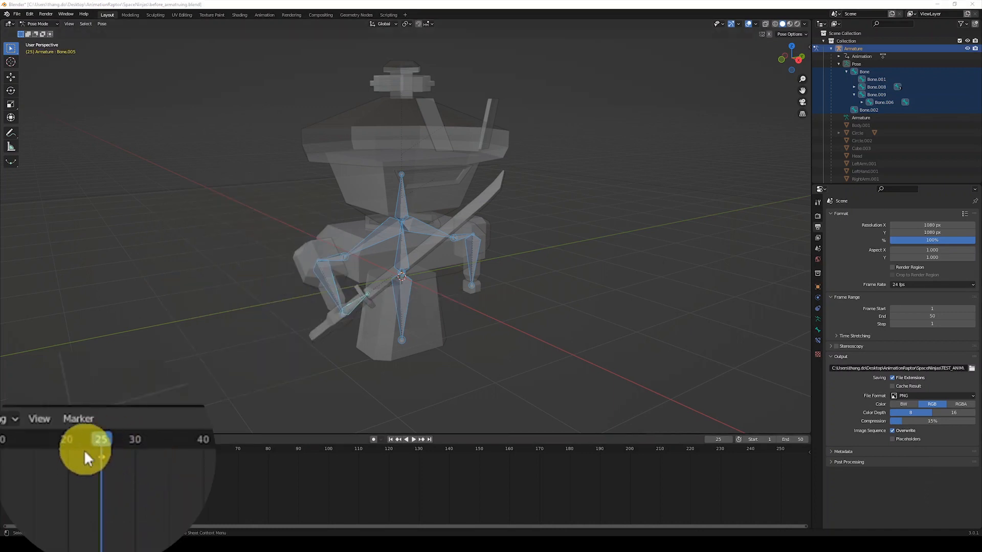
left_click_drag(87, 441, 102, 441)
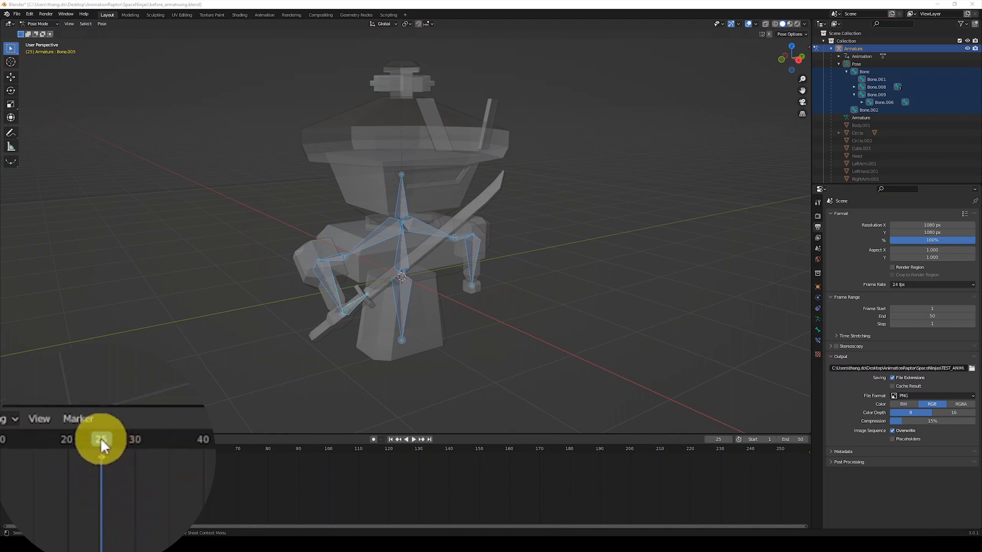
left_click(412, 438)
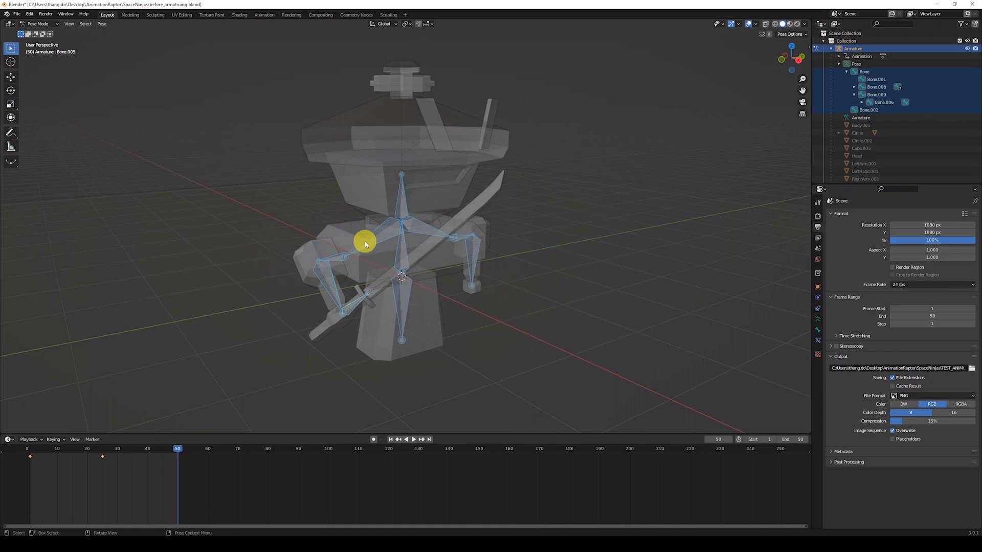
mouse_move(388, 244)
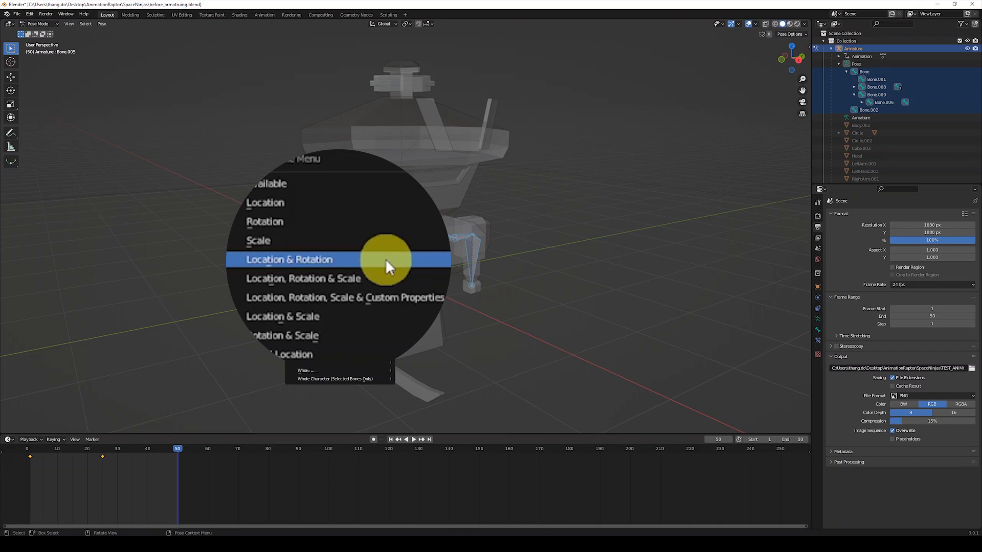
Step: Key the reset pose's Location & Rotation at frame 50 and play the loop
left_click(289, 259)
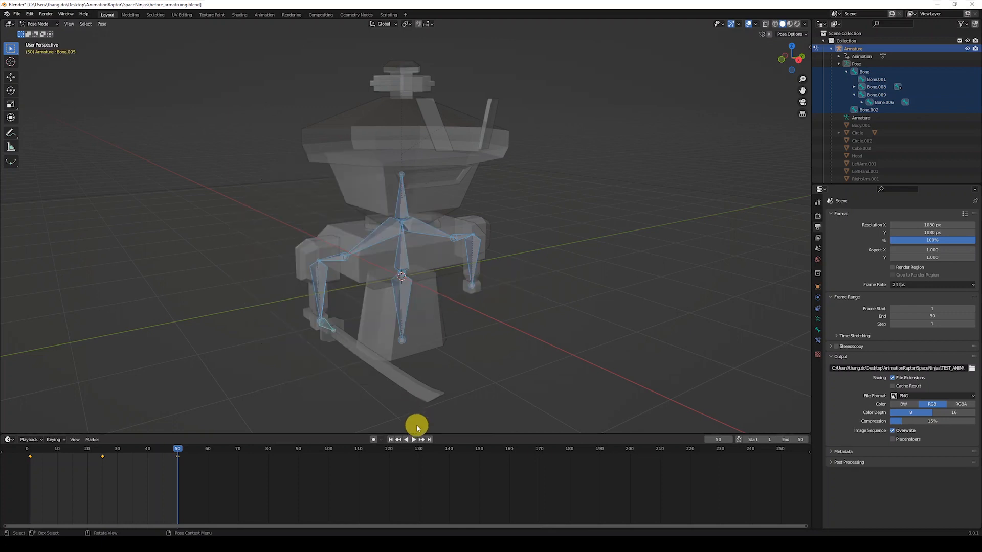
left_click(412, 439)
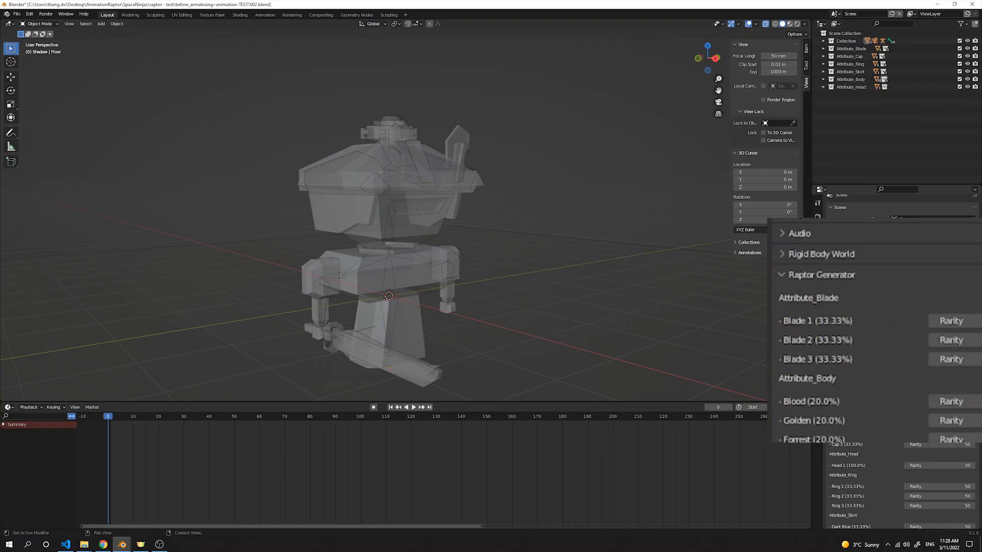
Step: Scroll through the Raptor Generator attribute variants, rarities and animation options
scroll("down", 3)
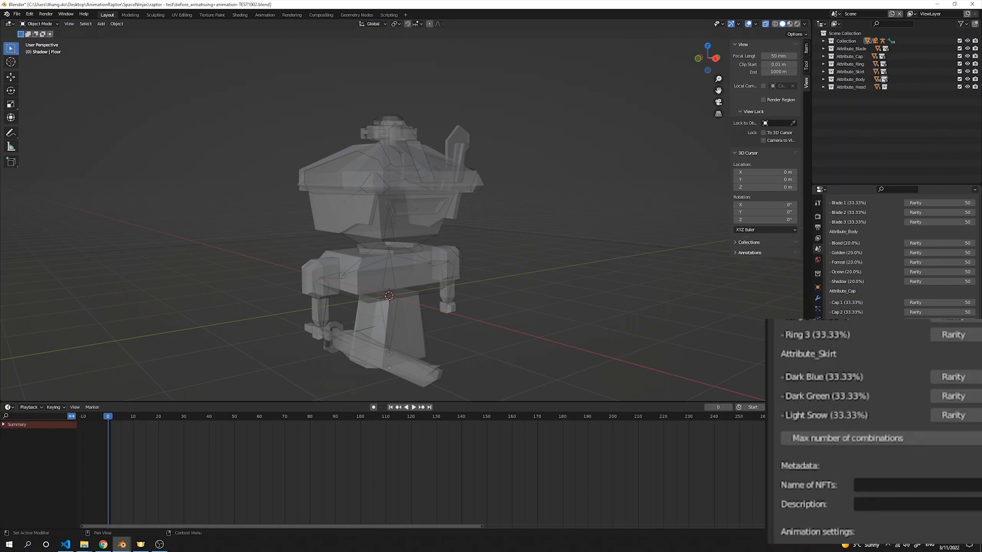
scroll("down", 3)
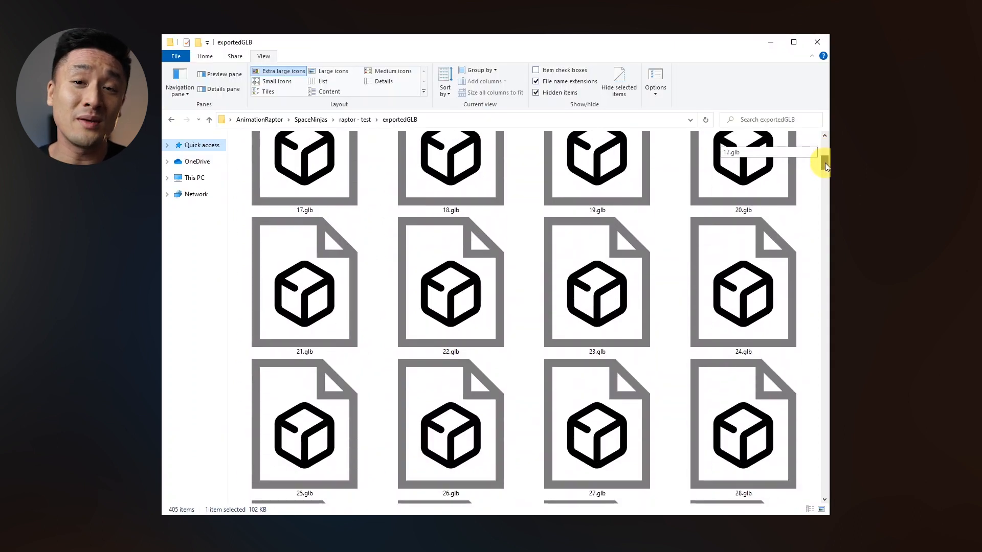
Step: Scroll through the numbered .glb files in the exportedGLB folder
scroll("down", 3)
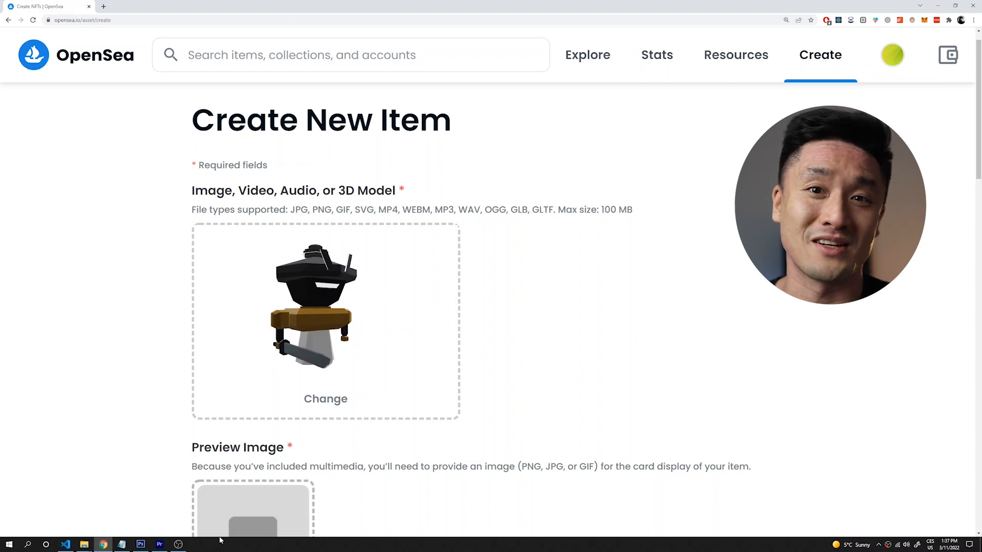
Step: Show an exported robot .glb uploaded in OpenSea's 3D model field
left_click(122, 544)
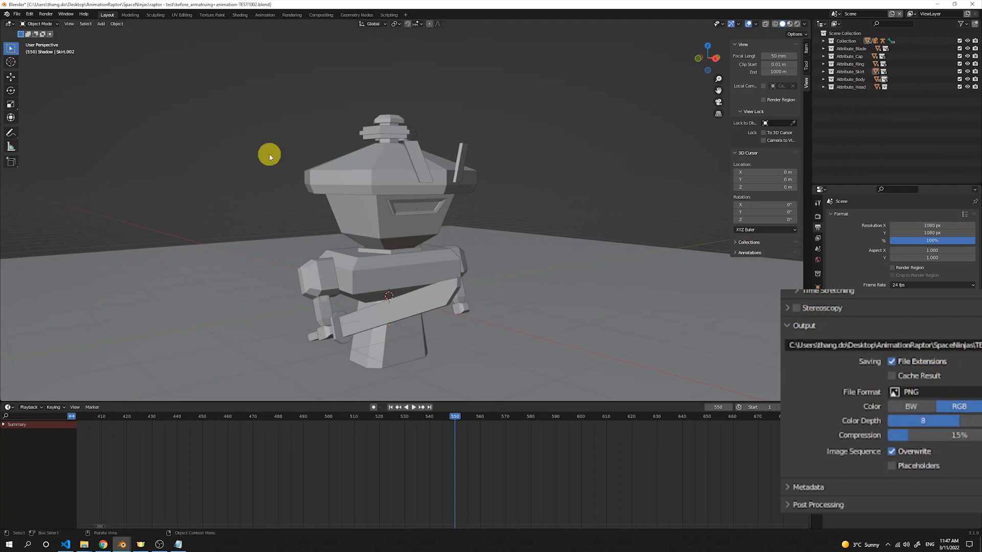
Step: Open the Render menu with the frame range set to 1–20250
left_click(45, 14)
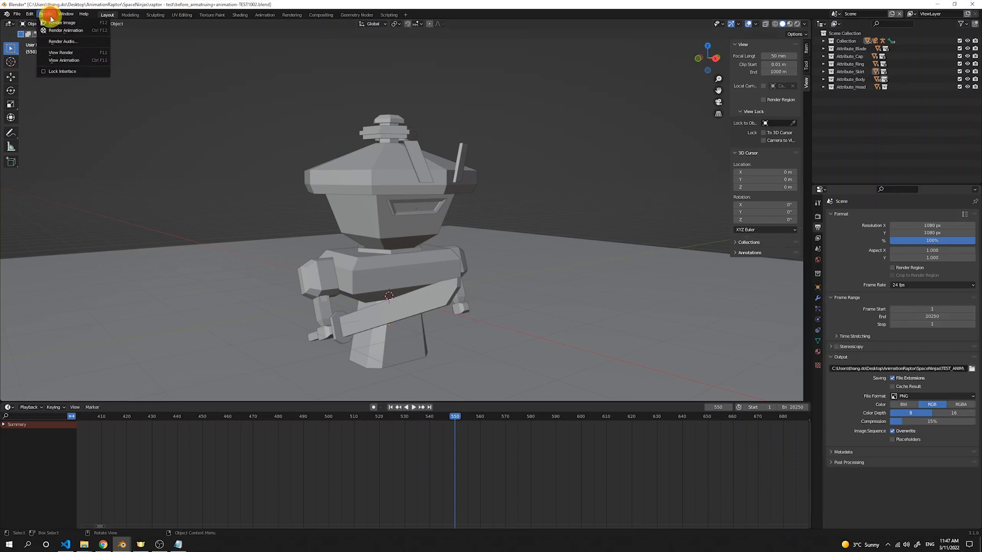